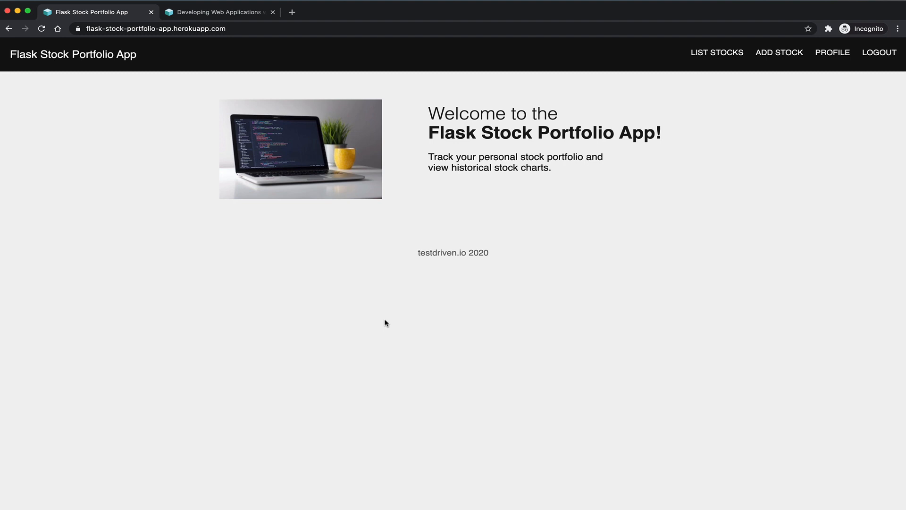
{"action": "mouse_move", "coordinate": [382, 409]}
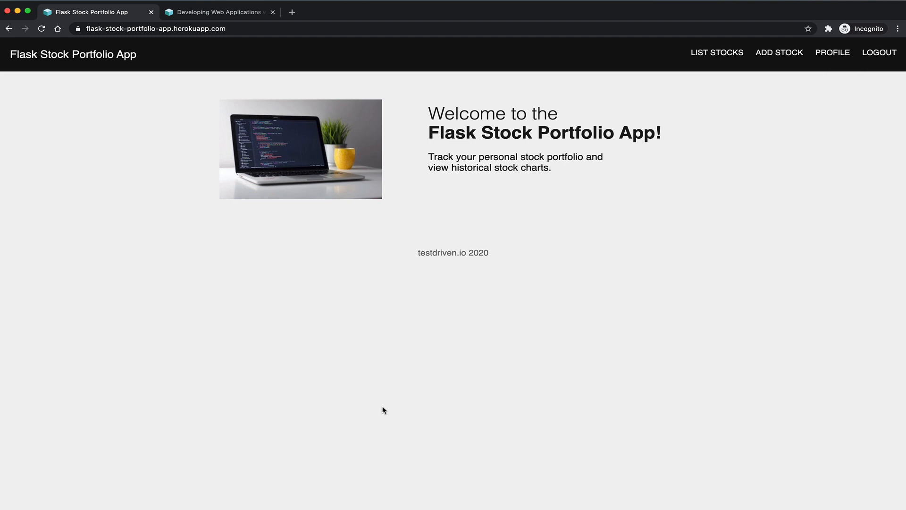
{"action": "mouse_move", "coordinate": [648, 318]}
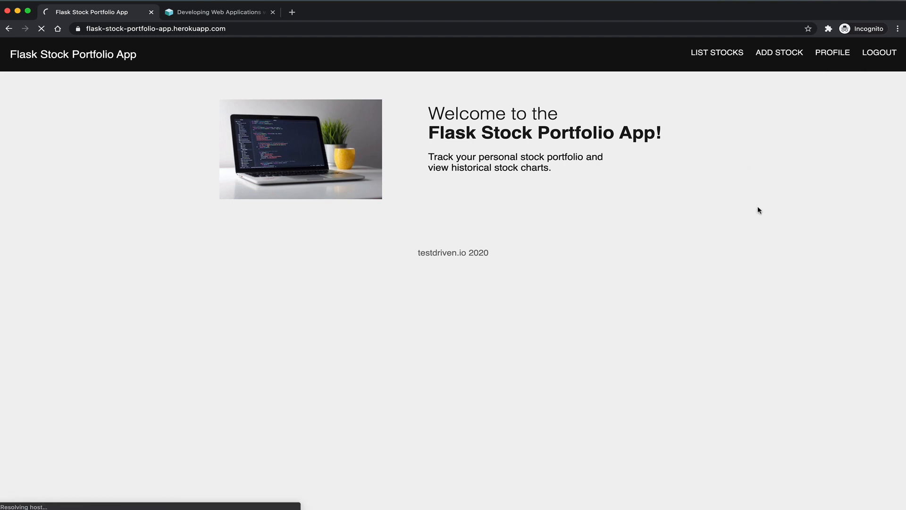
Show the user profile page with account details, statistics and account actions.
{"action": "left_click", "coordinate": [833, 52]}
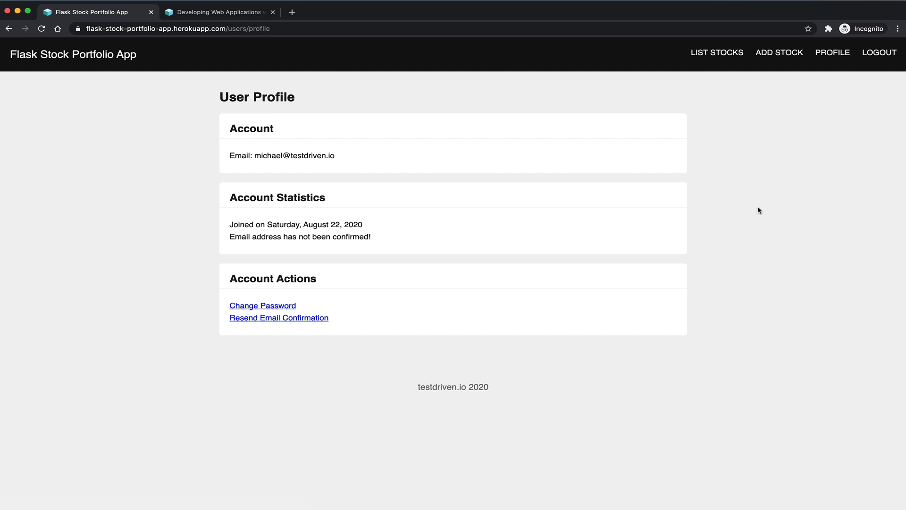
{"action": "mouse_move", "coordinate": [383, 242]}
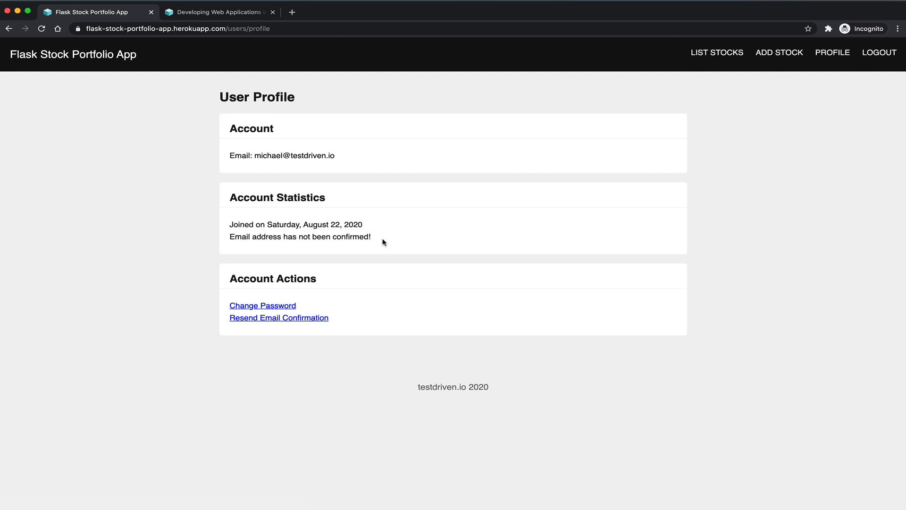
{"action": "mouse_move", "coordinate": [418, 233]}
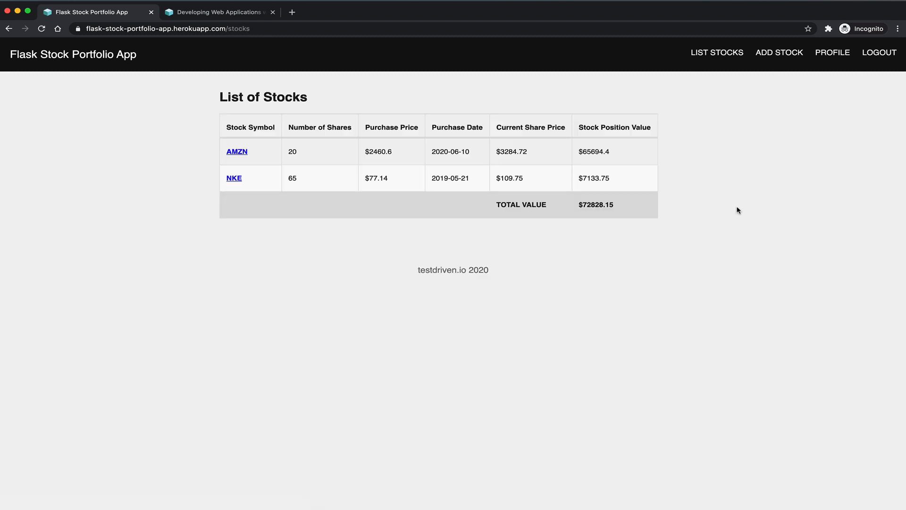
{"action": "mouse_move", "coordinate": [309, 208]}
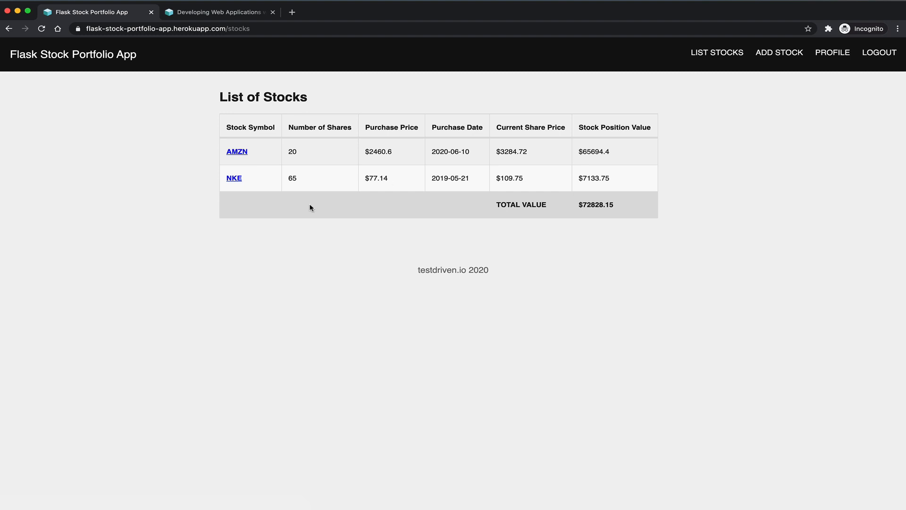
{"action": "mouse_move", "coordinate": [248, 179]}
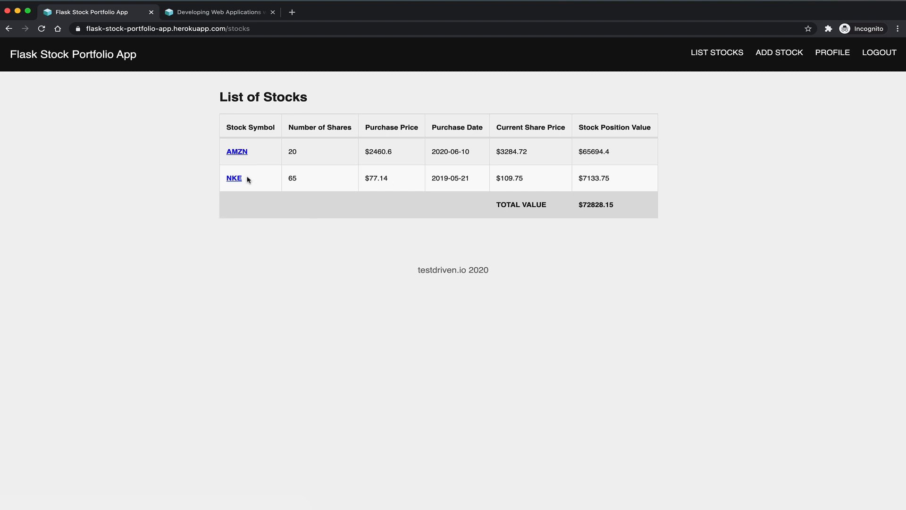
{"action": "mouse_move", "coordinate": [266, 189]}
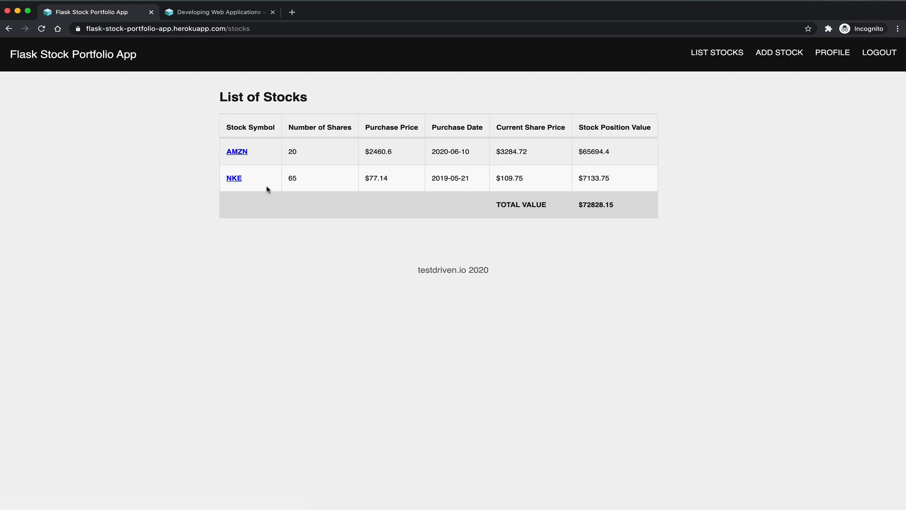
Show the AMZN stock details page with its weekly price chart.
{"action": "left_click", "coordinate": [236, 151]}
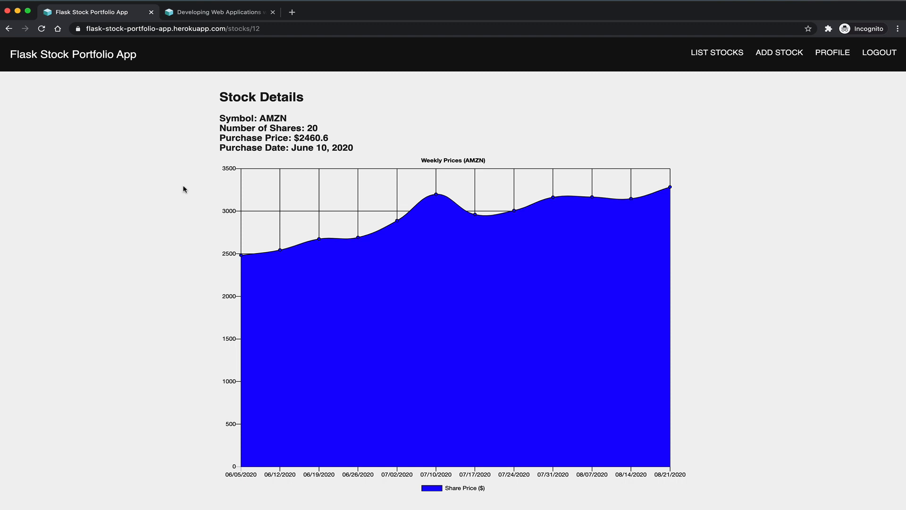
{"action": "mouse_move", "coordinate": [338, 125]}
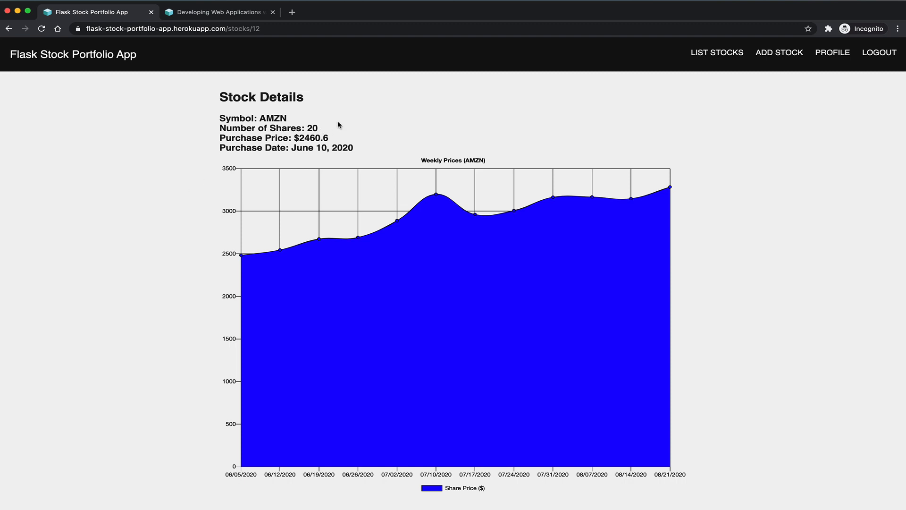
{"action": "mouse_move", "coordinate": [398, 225]}
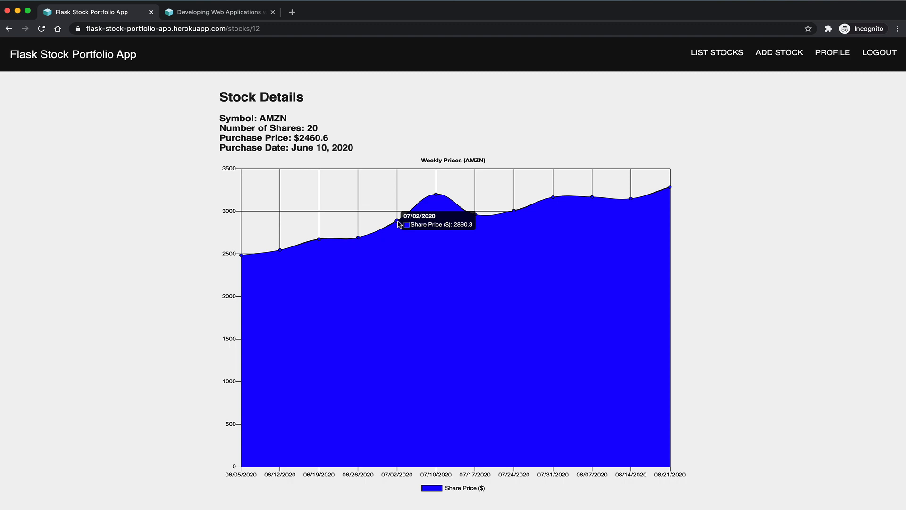
{"action": "mouse_move", "coordinate": [735, 222]}
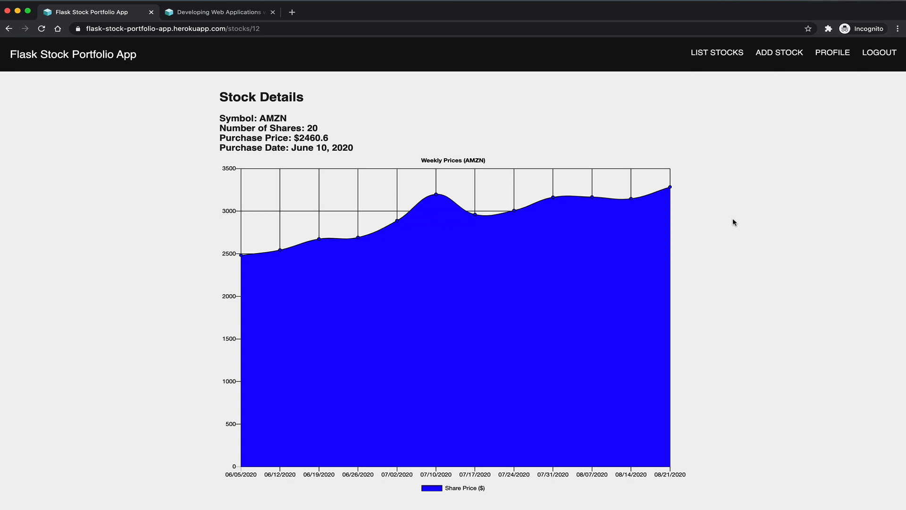
Add NFLX to the portfolio: 101 shares at $296.93 purchased 08/22/2019.
{"action": "left_click", "coordinate": [779, 52]}
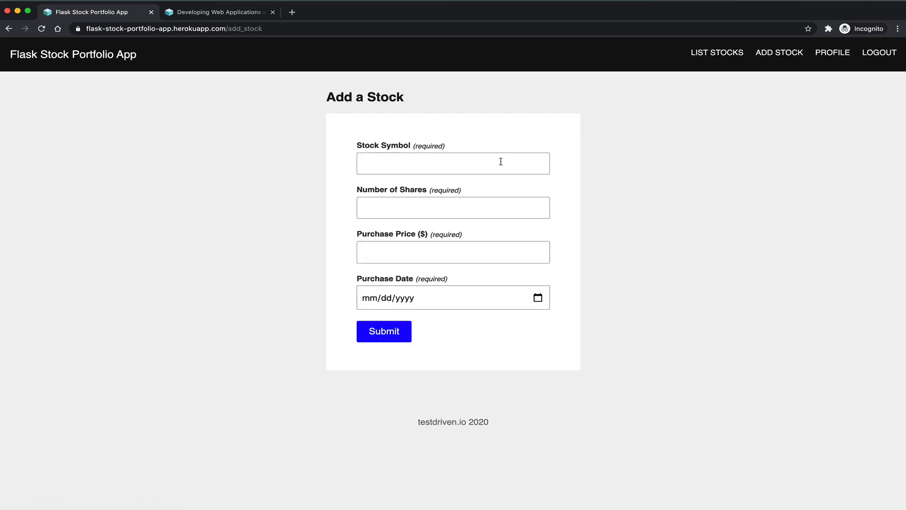
{"action": "type", "text": "N"}
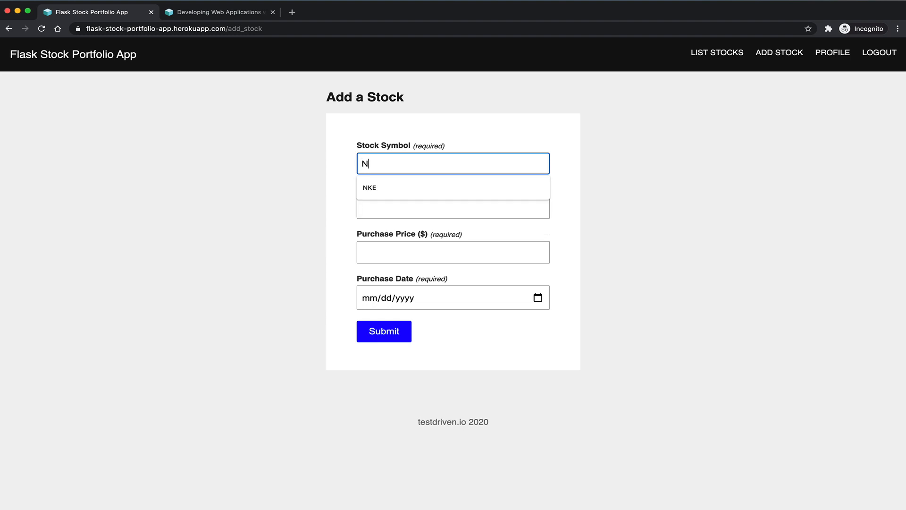
{"action": "type", "text": "101"}
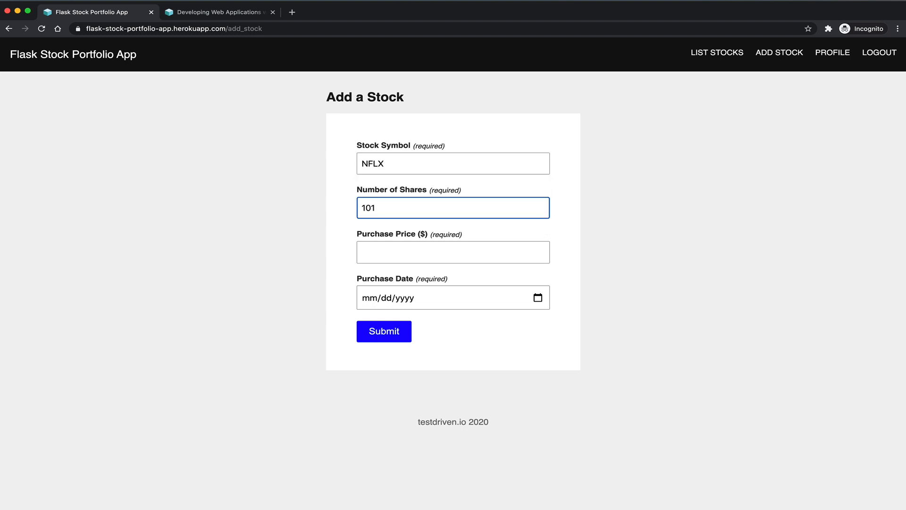
{"action": "type", "text": "2"}
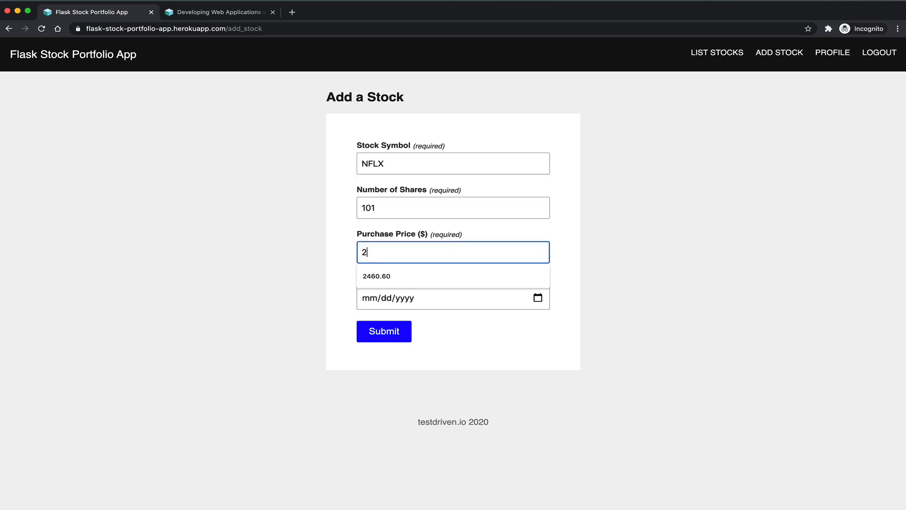
{"action": "type", "text": "96"}
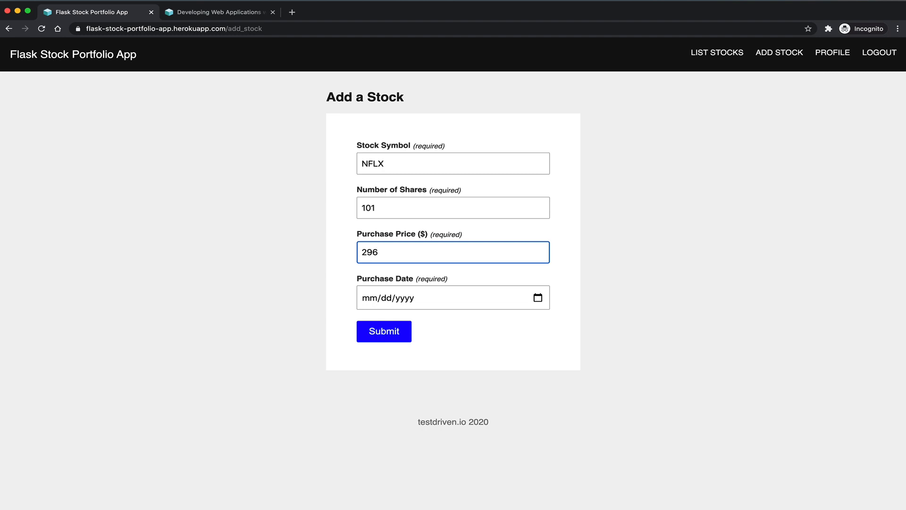
{"action": "type", "text": ".93"}
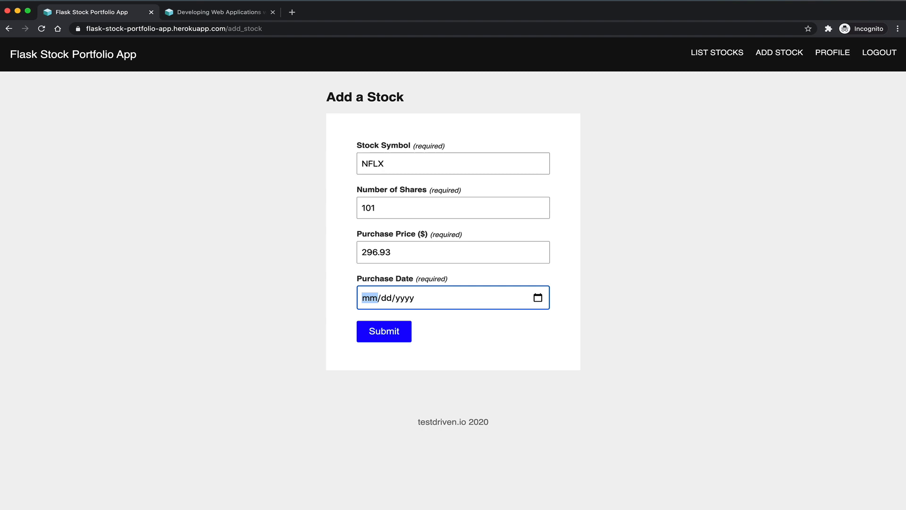
{"action": "type", "text": "0822"}
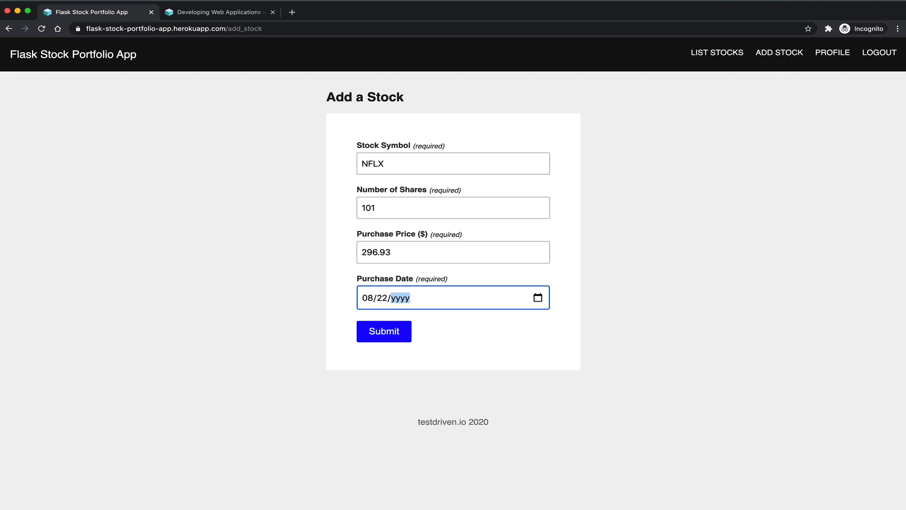
{"action": "type", "text": "0019"}
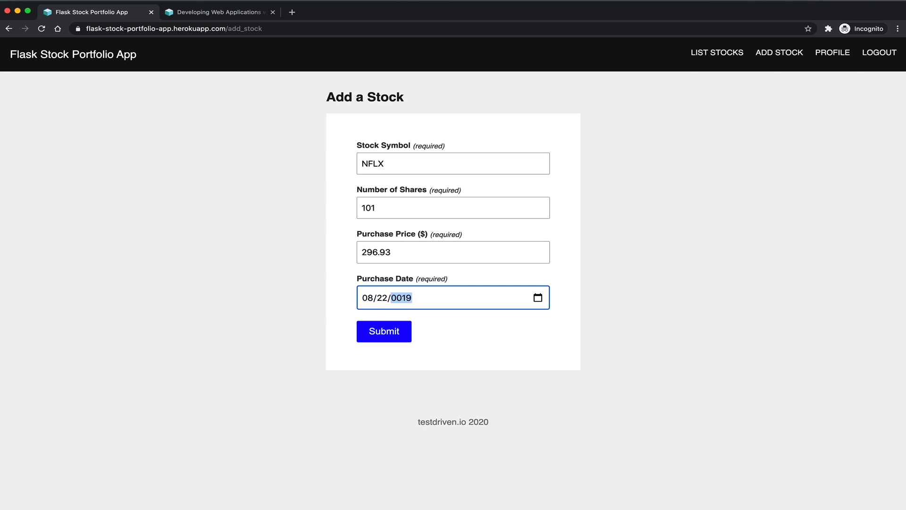
{"action": "type", "text": "2019"}
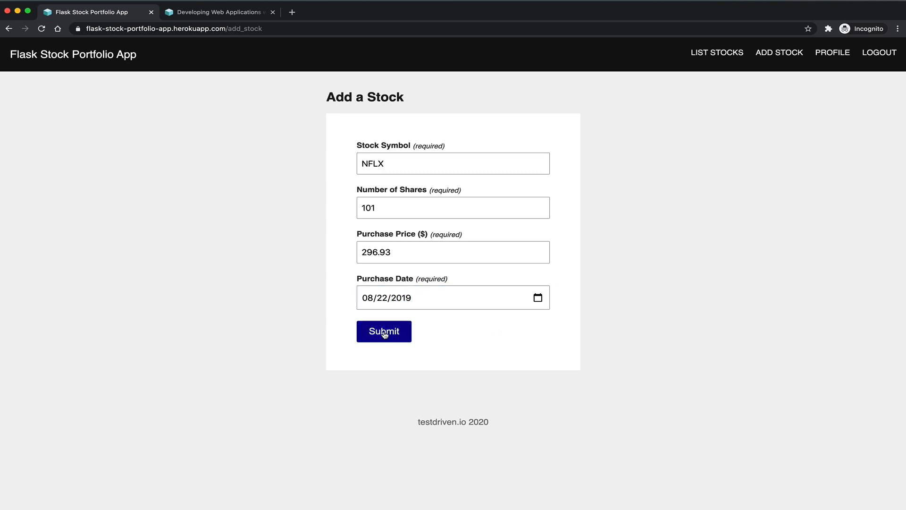
{"action": "left_click", "coordinate": [383, 331]}
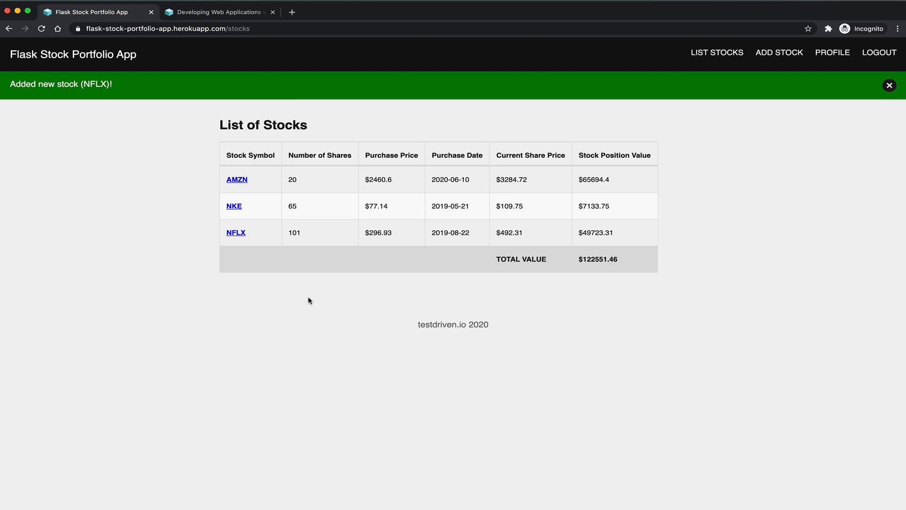
{"action": "mouse_move", "coordinate": [237, 241]}
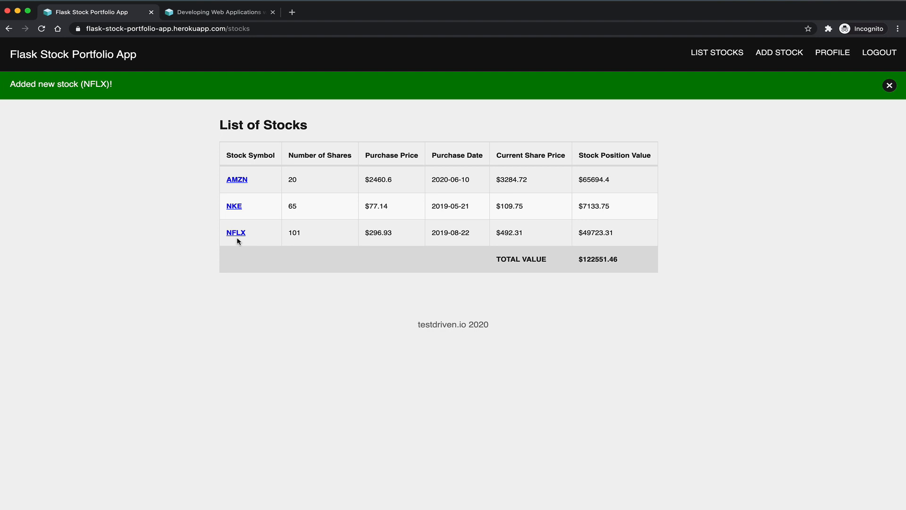
Show the NFLX details page with 101 shares at $296.93 and its weekly chart.
{"action": "left_click", "coordinate": [235, 232]}
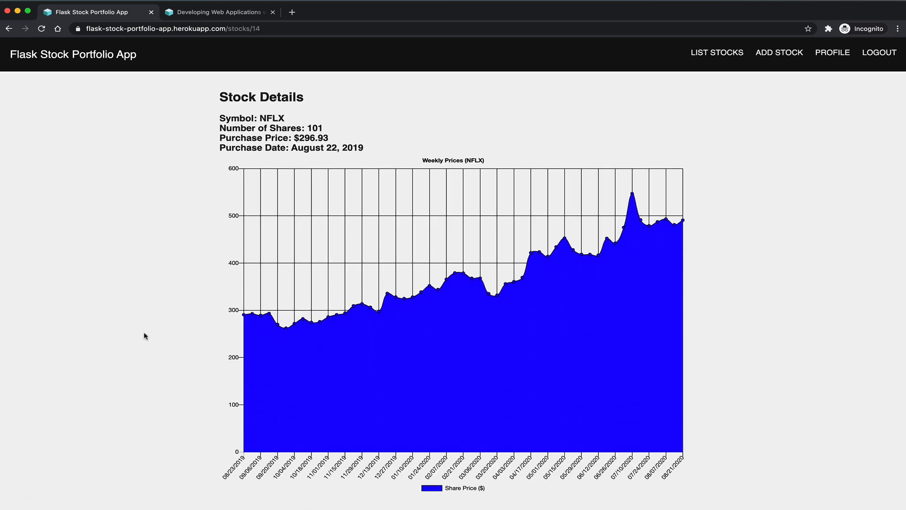